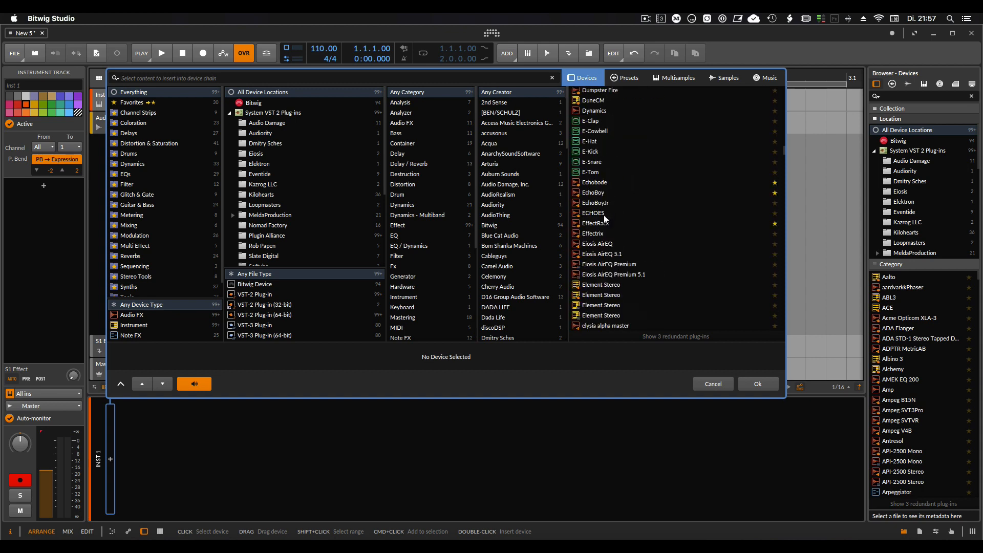
Step: Filter the device browser to Instrument devices from the Bitwig location
scroll(down, 3)
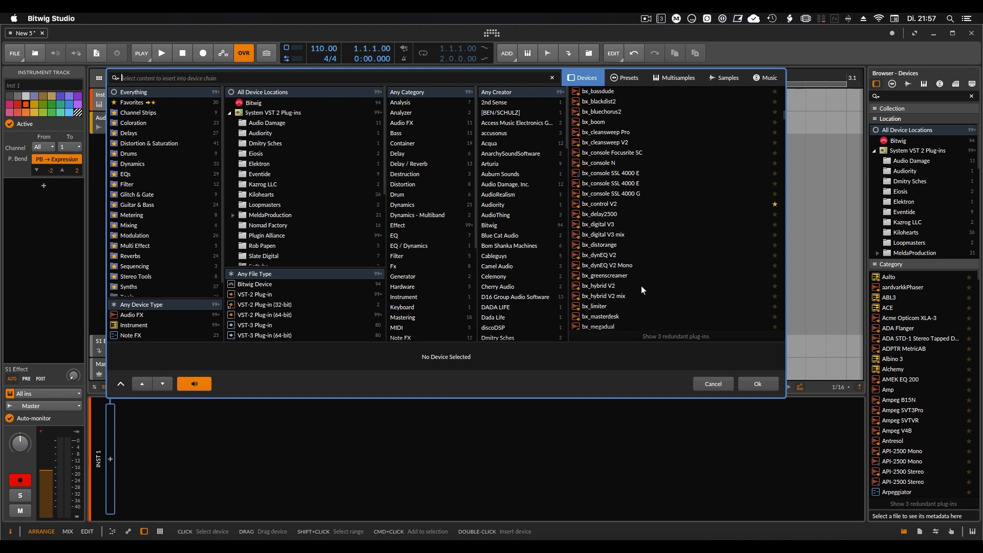
click(131, 314)
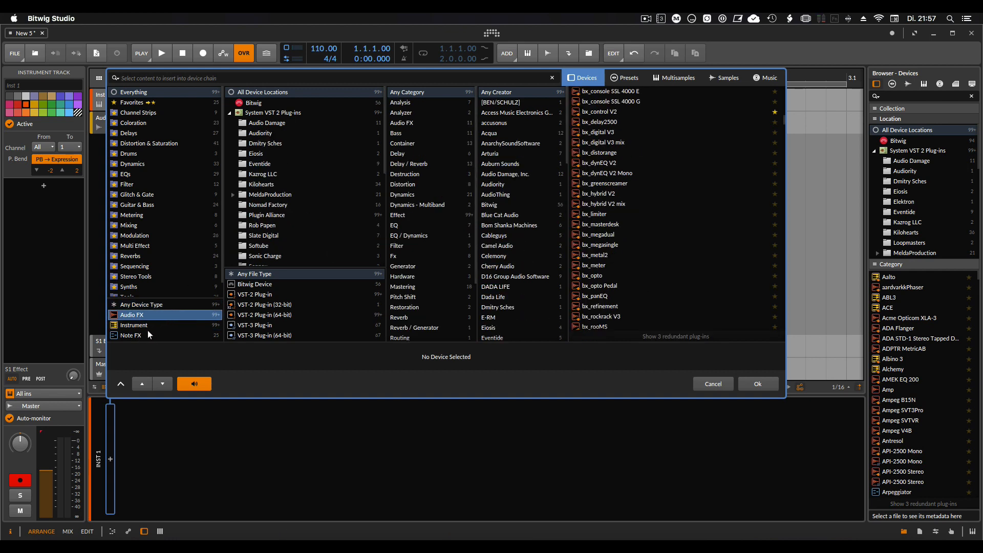
click(133, 325)
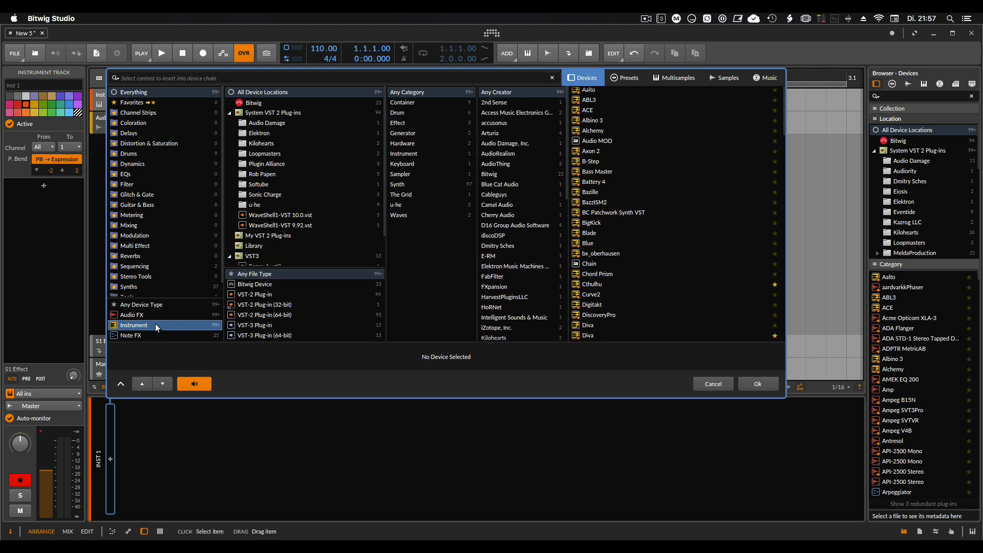
click(131, 314)
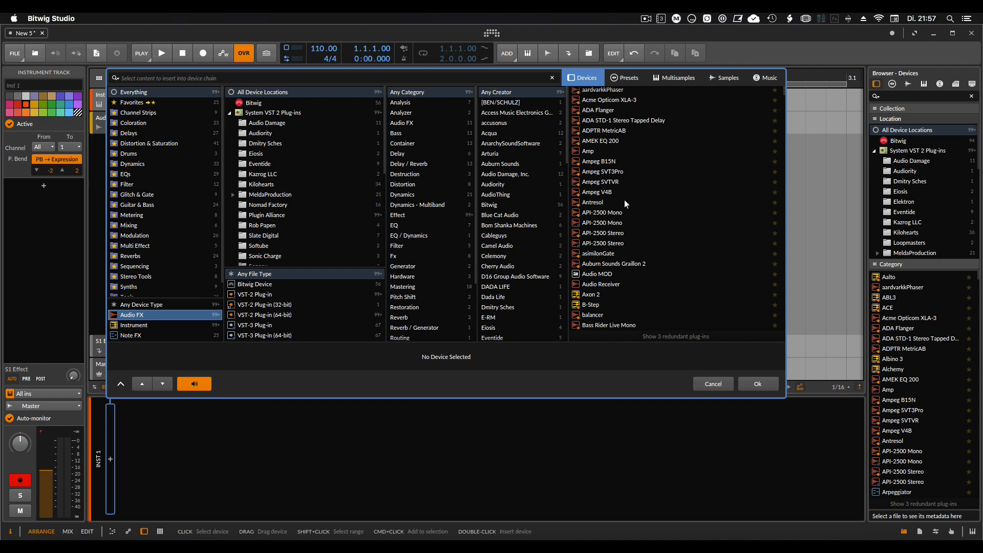
mouse_move(432, 256)
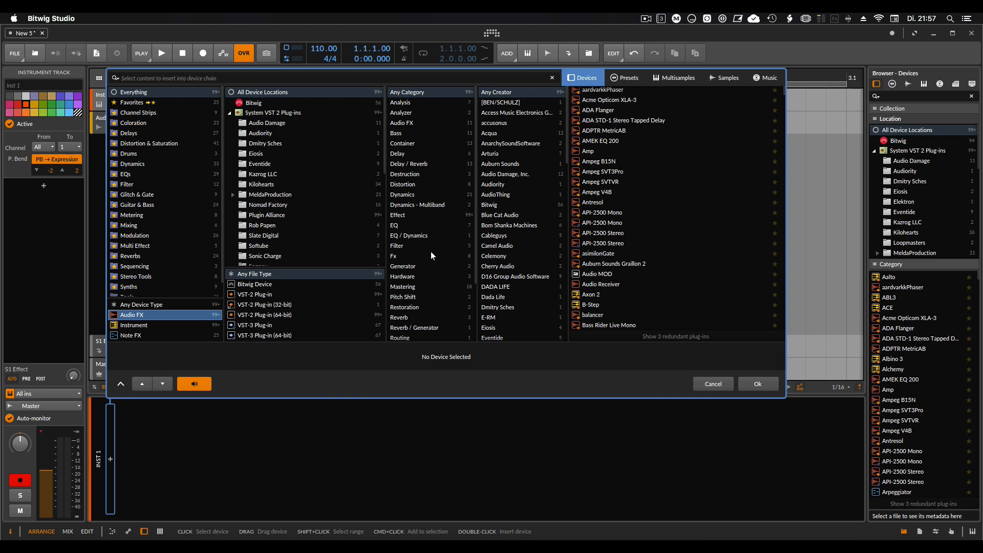
click(134, 325)
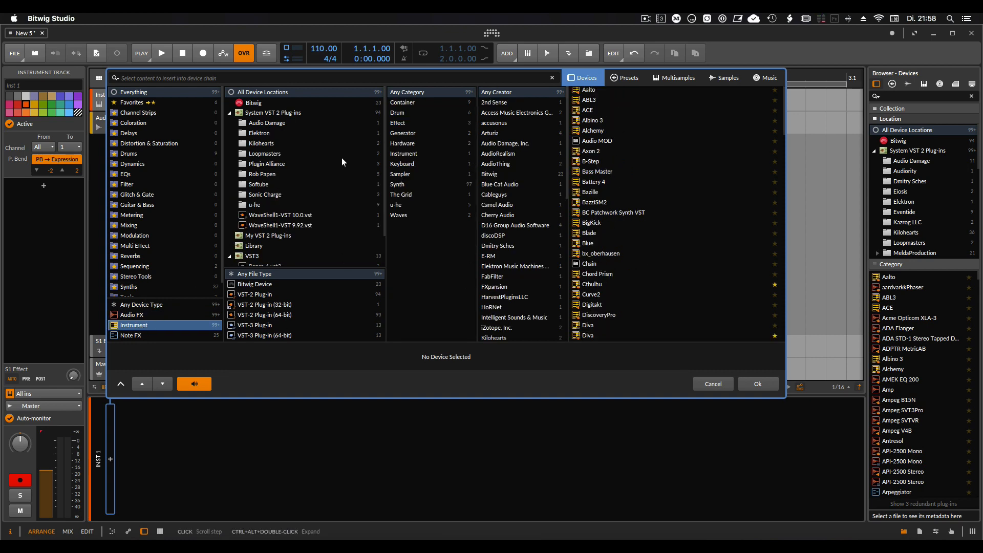
click(251, 103)
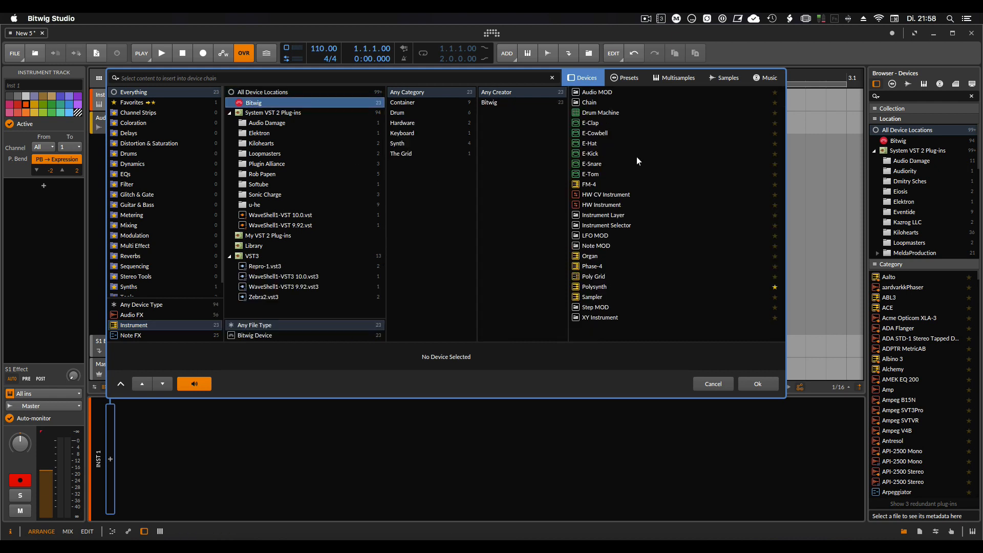
mouse_move(601, 145)
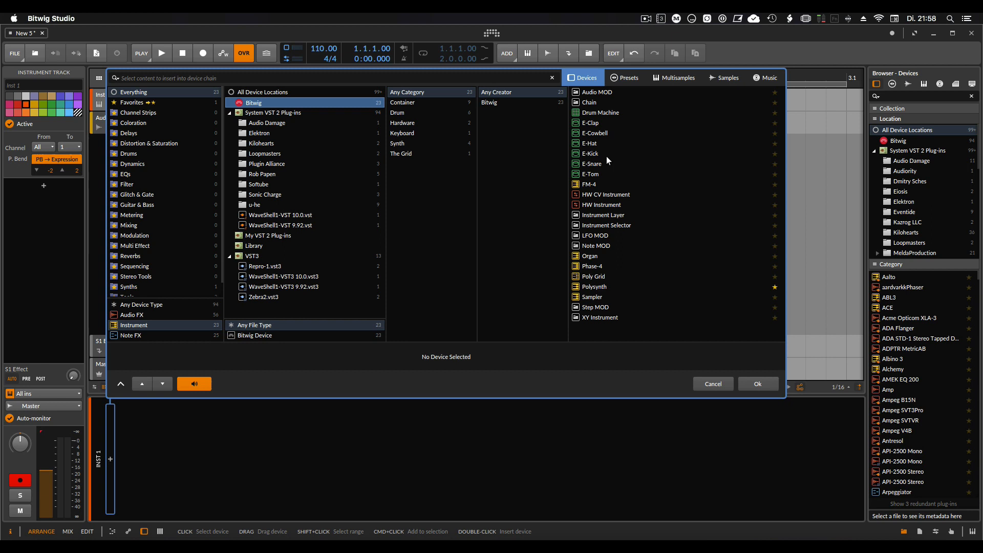
mouse_move(622, 206)
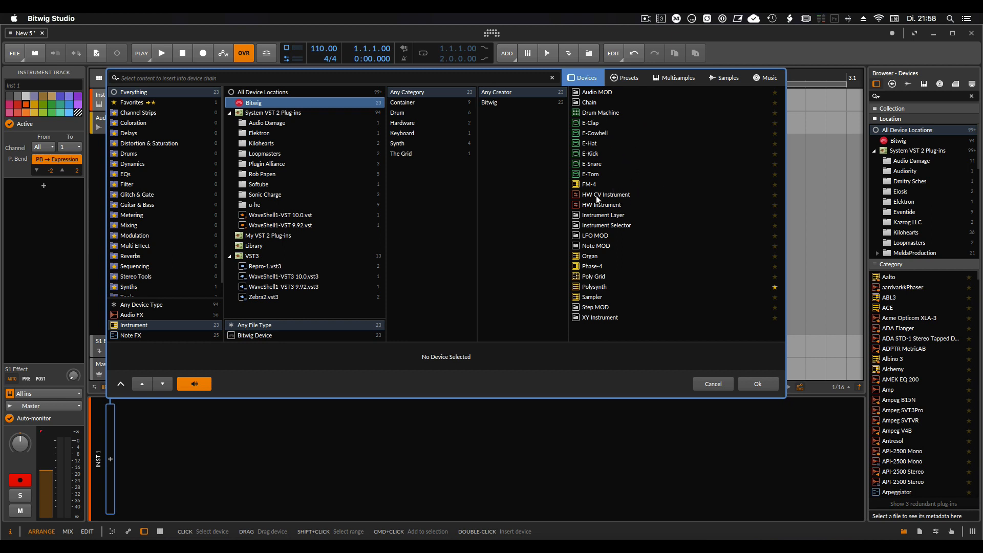
mouse_move(595, 182)
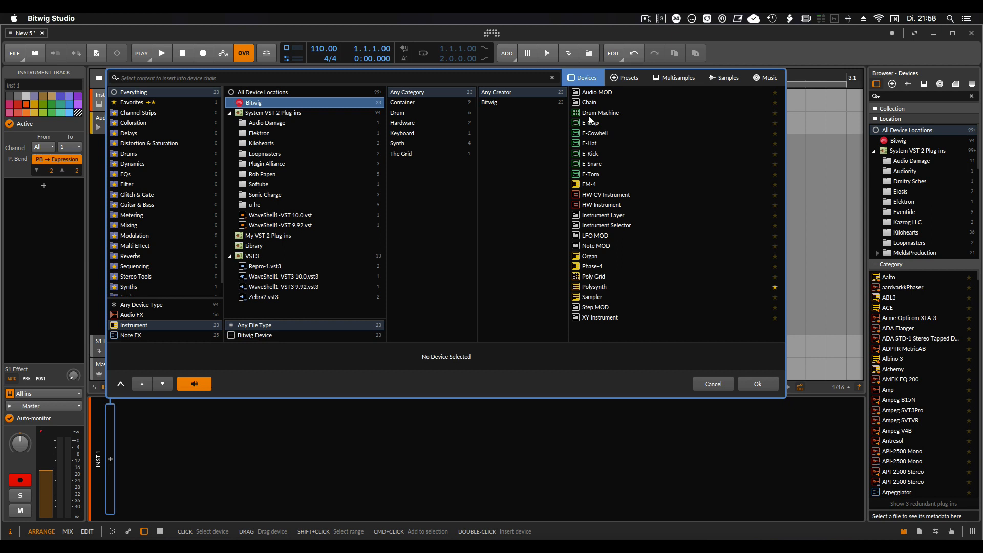
mouse_move(629, 223)
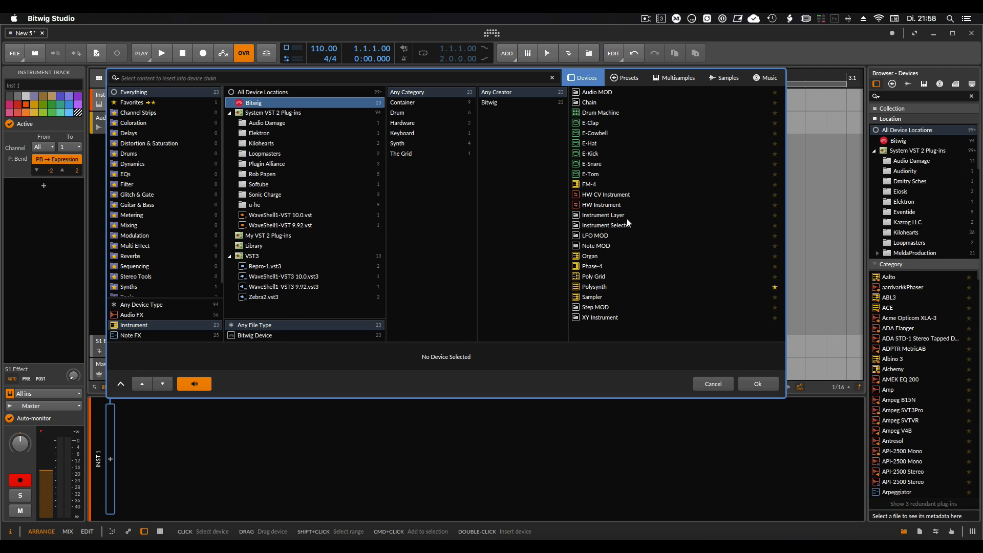
Step: Browse the WaveShell VST2 and Repro-1 VST3 folders, ending on u-he's Repro plug-ins
click(614, 225)
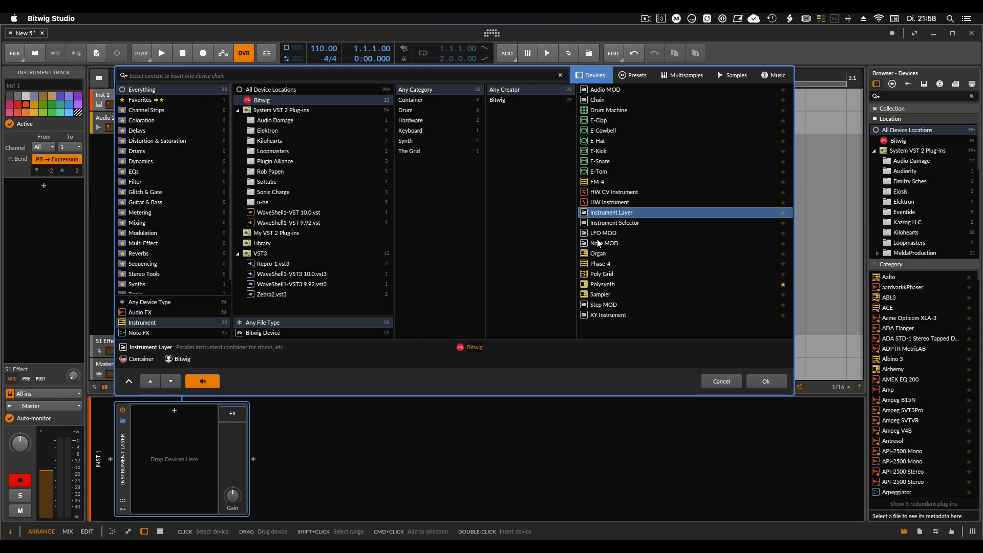
mouse_move(625, 259)
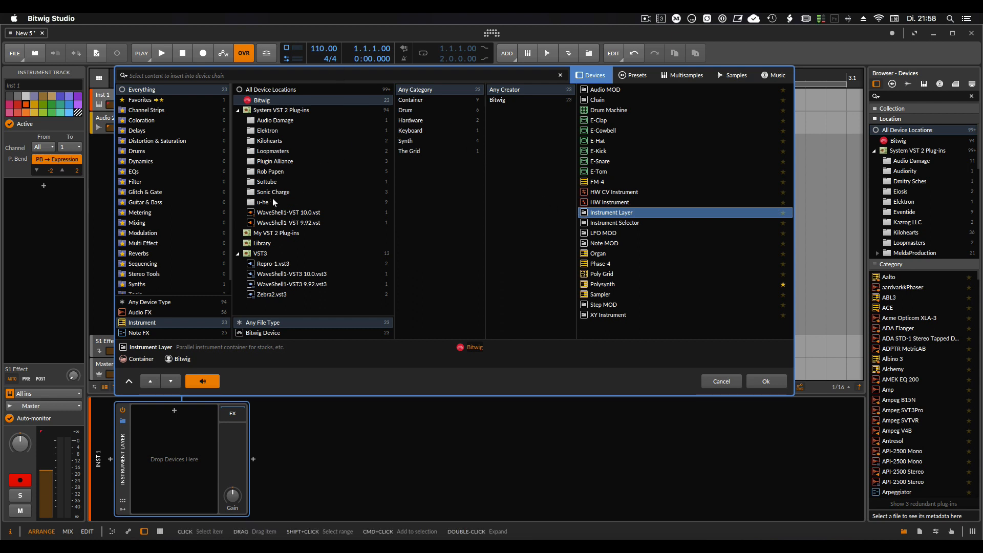
mouse_move(317, 162)
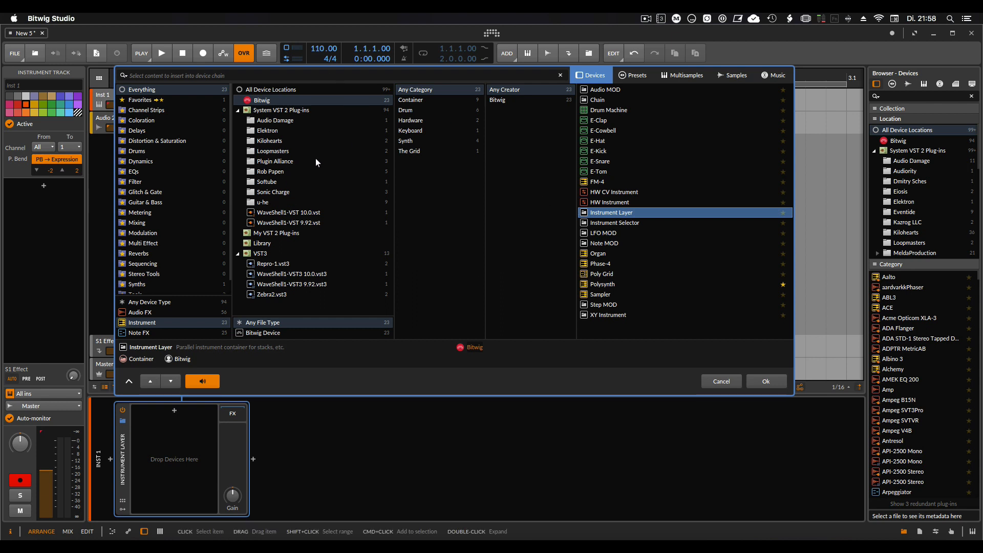
click(274, 161)
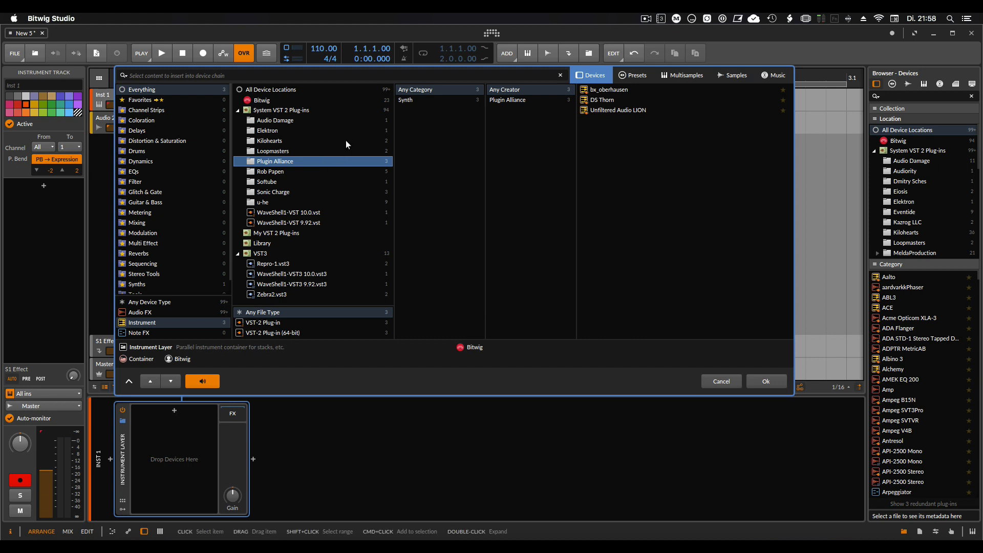
mouse_move(348, 167)
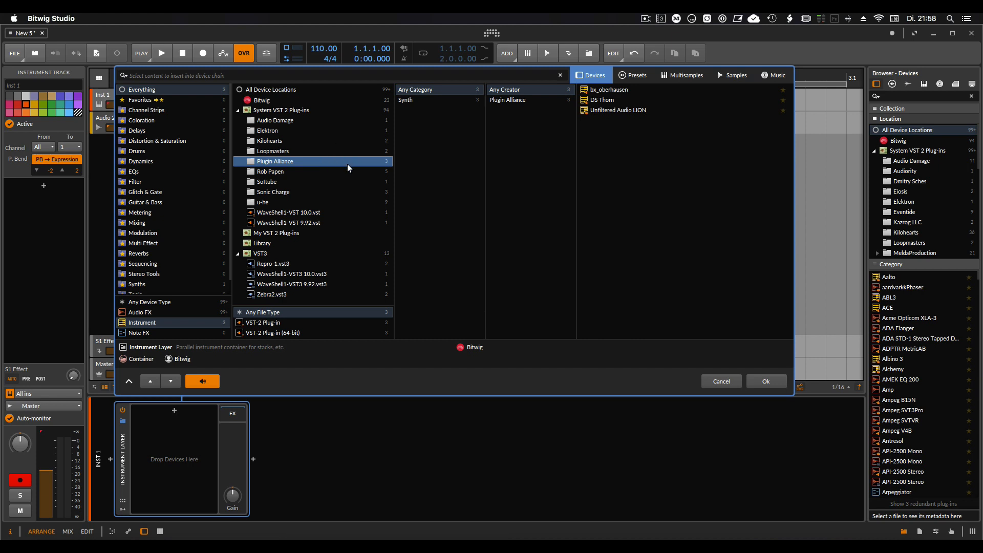
click(273, 264)
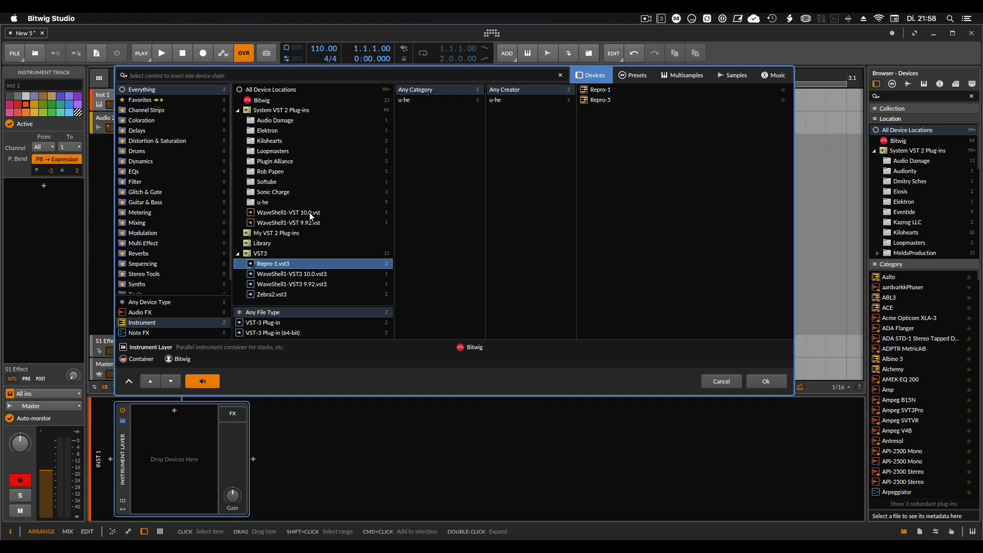
click(288, 212)
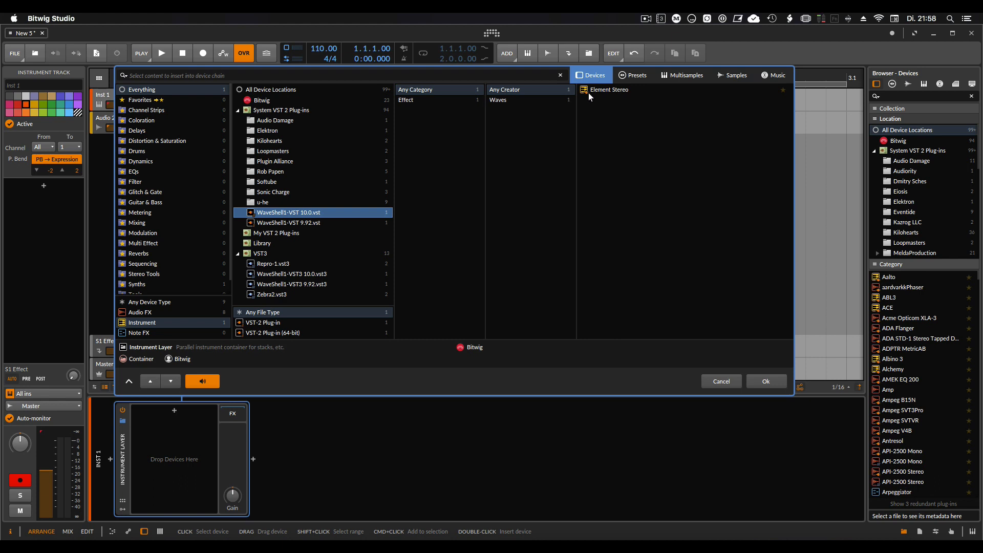
mouse_move(609, 96)
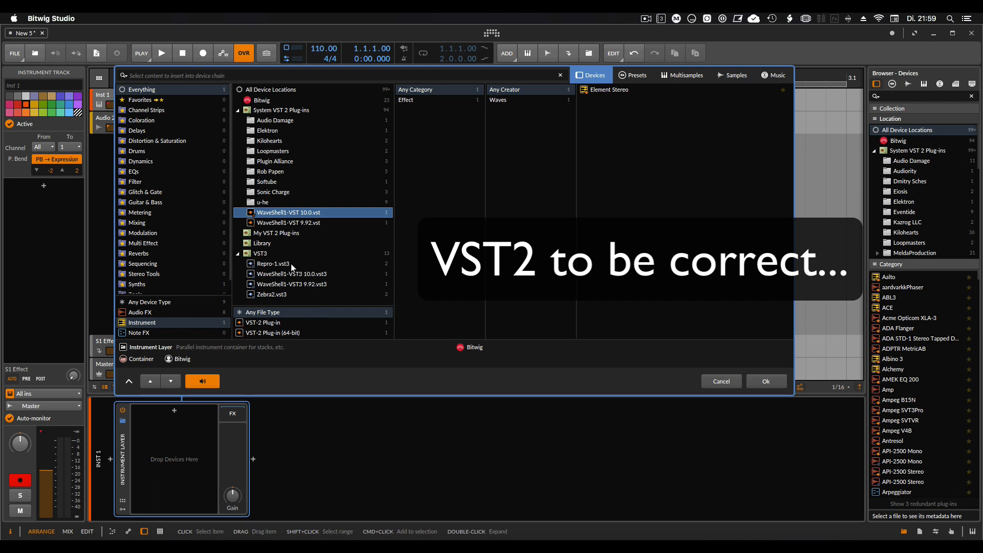
mouse_move(308, 268)
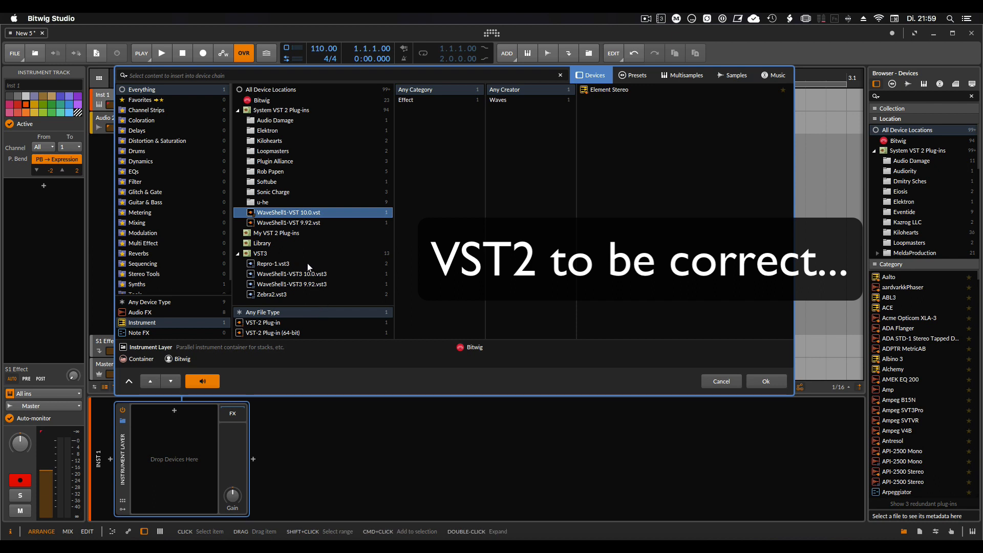
click(273, 263)
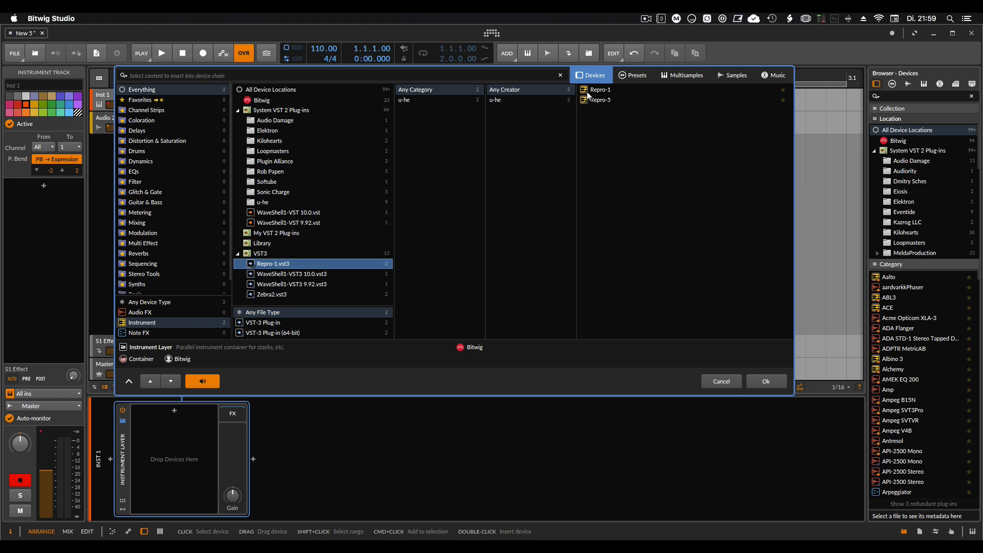
mouse_move(601, 242)
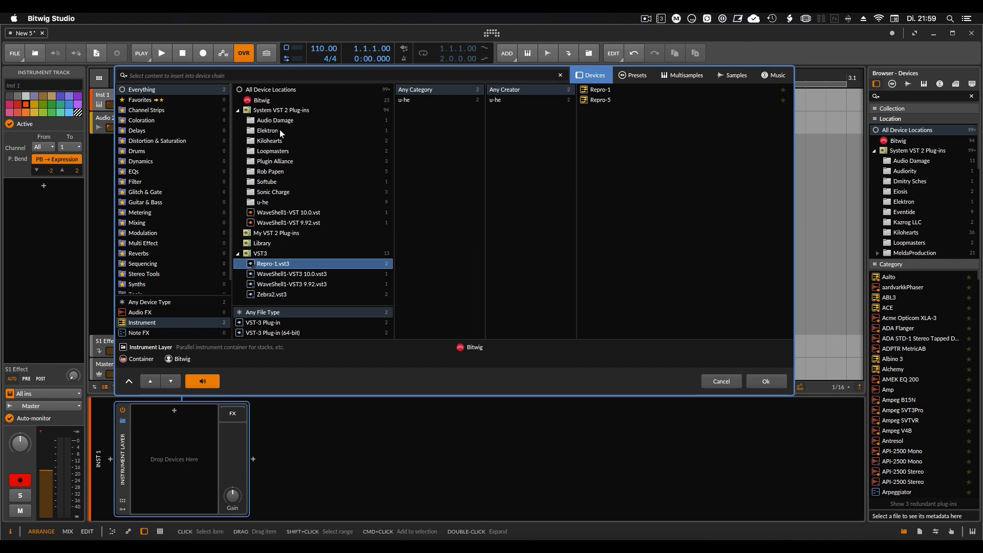
mouse_move(271, 122)
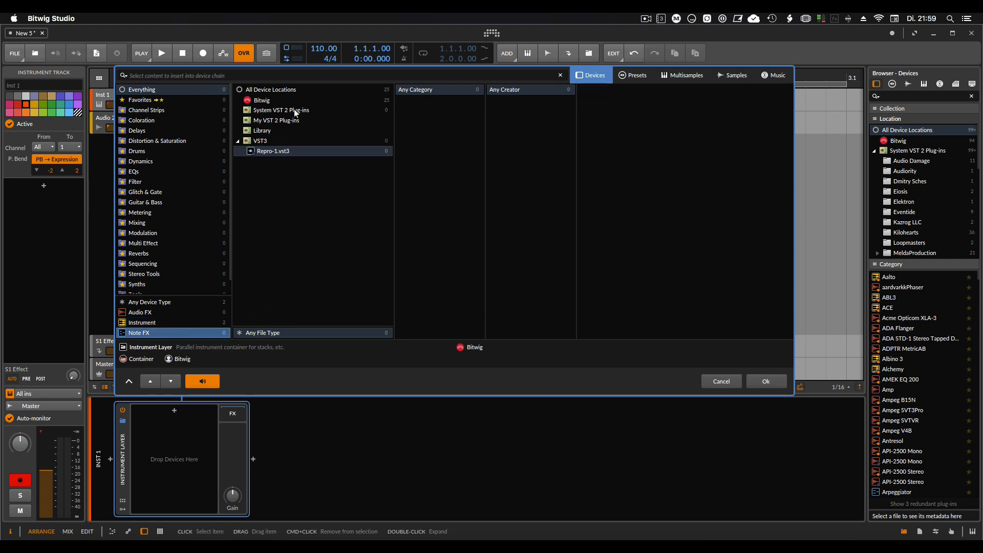
Step: Clear the location filter to All Device Locations and close the chooser with Ok
click(270, 89)
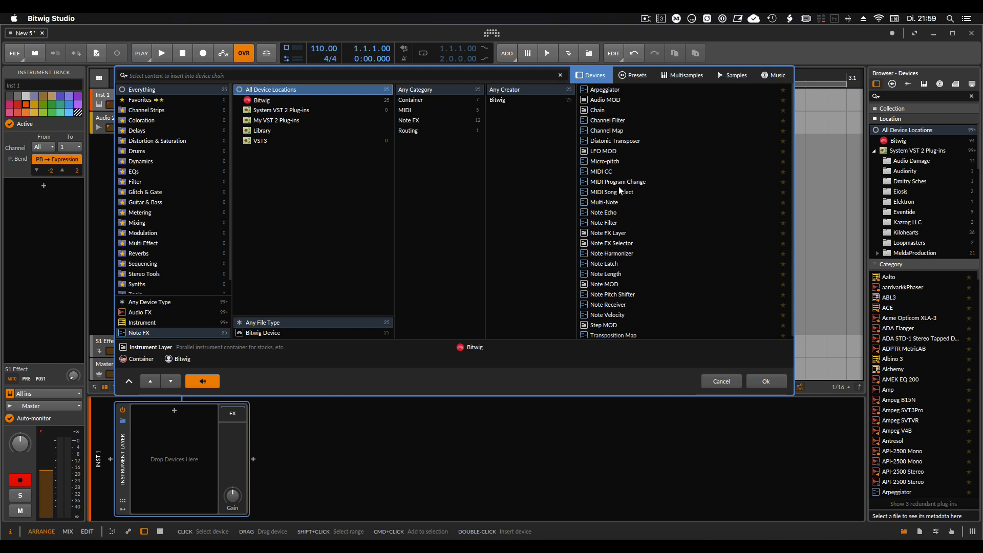
mouse_move(594, 285)
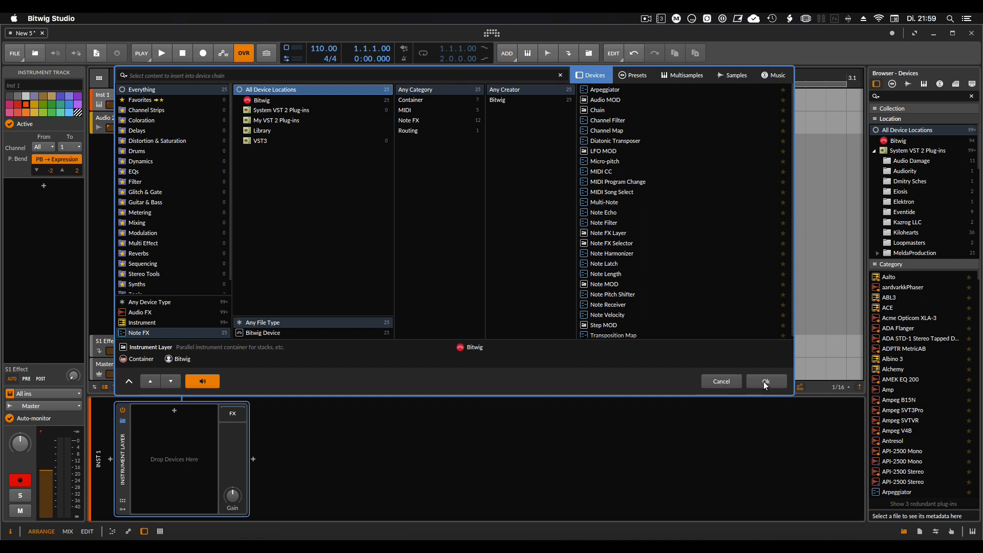
click(721, 381)
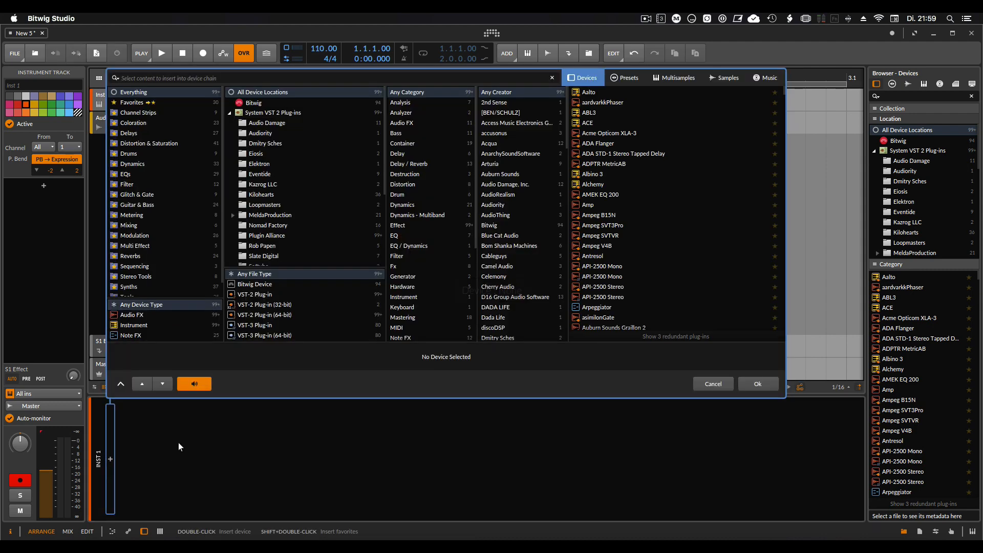
Step: Search 'poly' and insert Polysynth on the instrument track
text(poly)
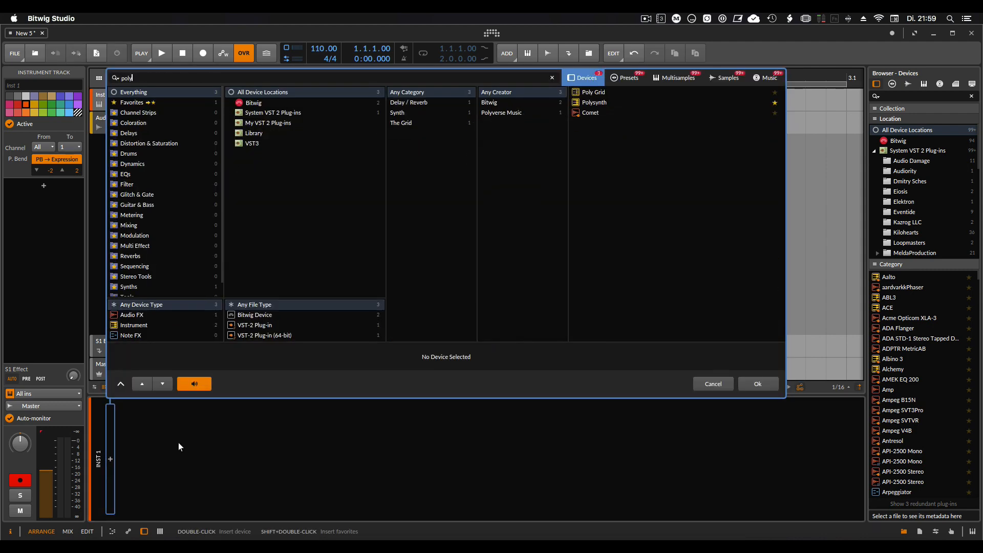
double_click(595, 102)
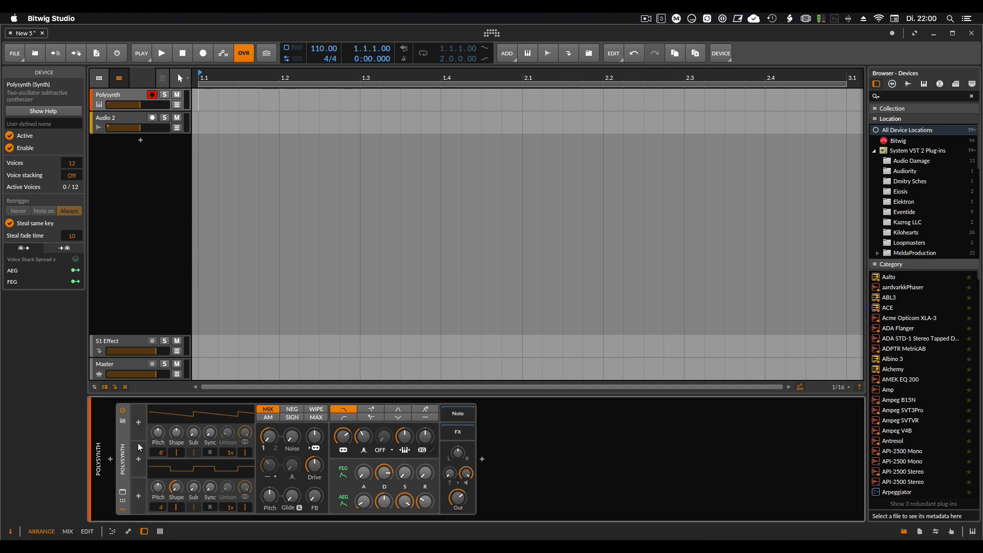
mouse_move(139, 423)
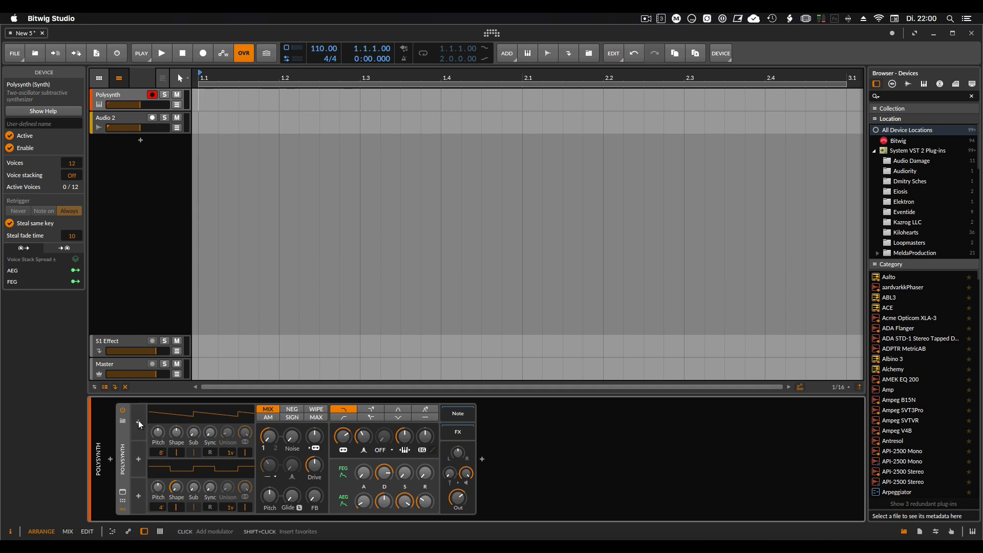
Step: Add a Beat LFO to Polysynth, routing it to Freq, Noise, Mix and Drive
click(139, 423)
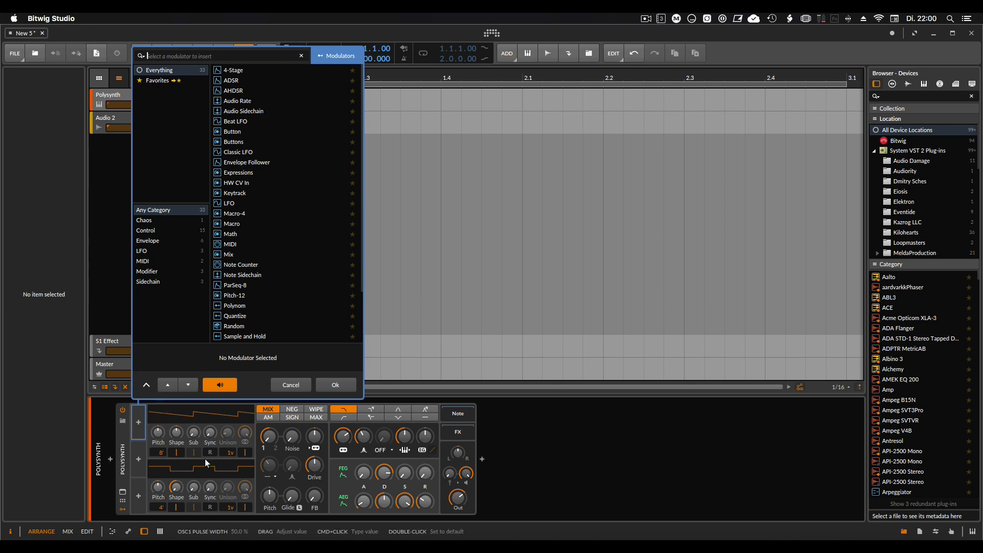
mouse_move(237, 123)
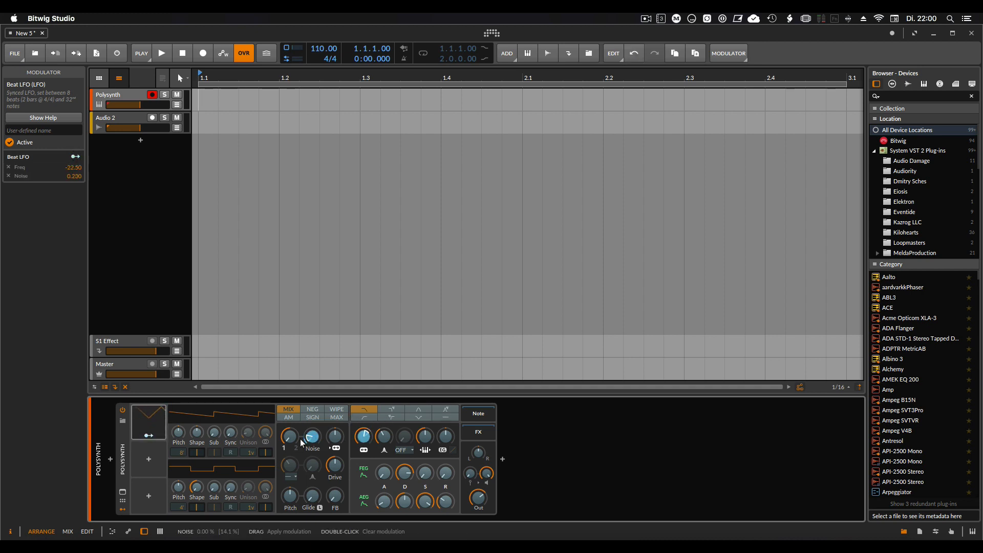
click(384, 472)
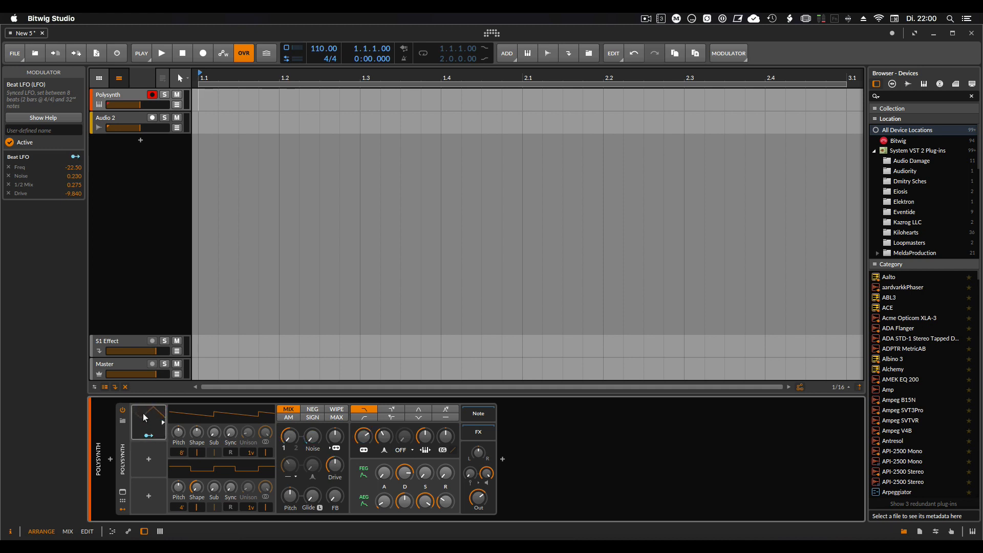
Step: Expand the Beat LFO modulator slot to show its rate and waveform settings
click(148, 421)
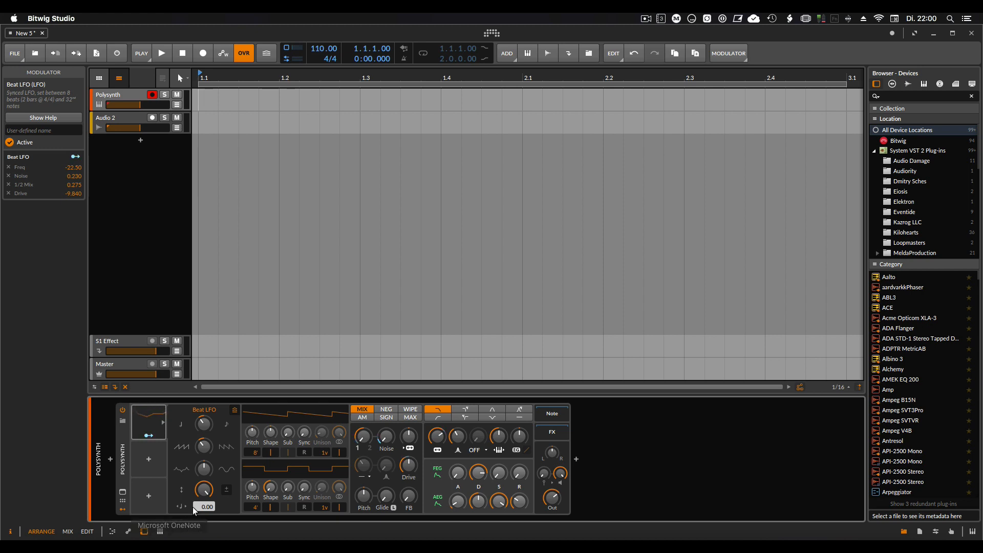
mouse_move(149, 459)
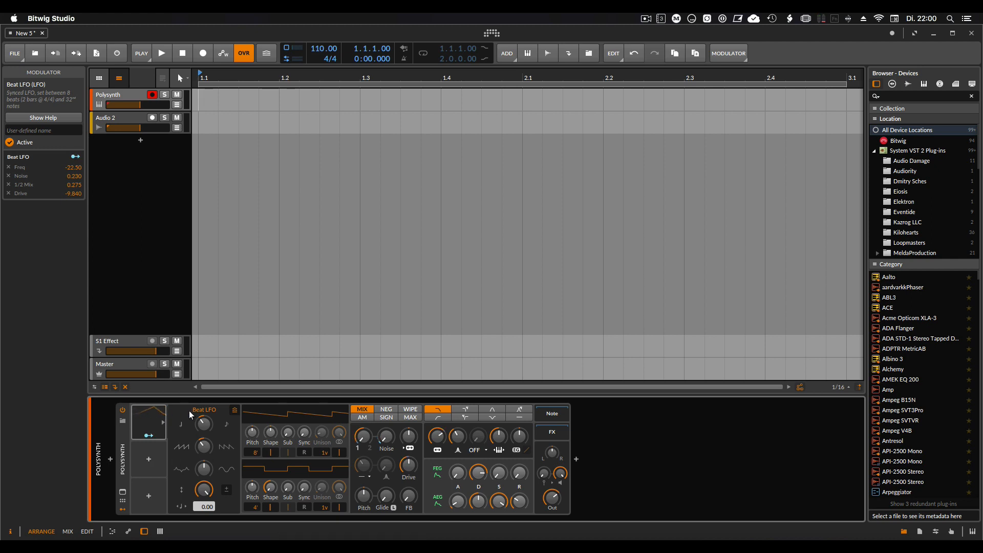
click(148, 459)
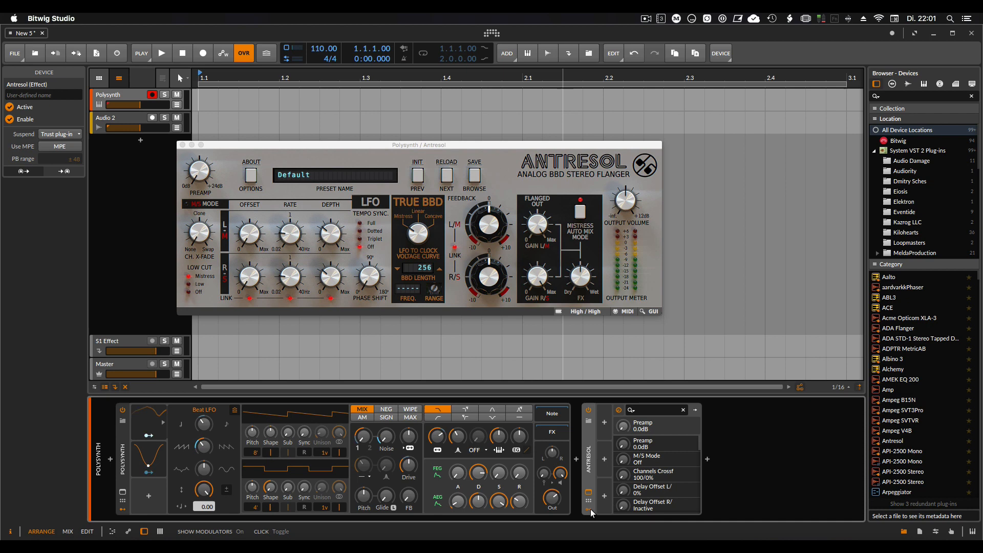
Step: Open Antresol's modulator list, cancel without adding one, and select the Antresol device
click(604, 422)
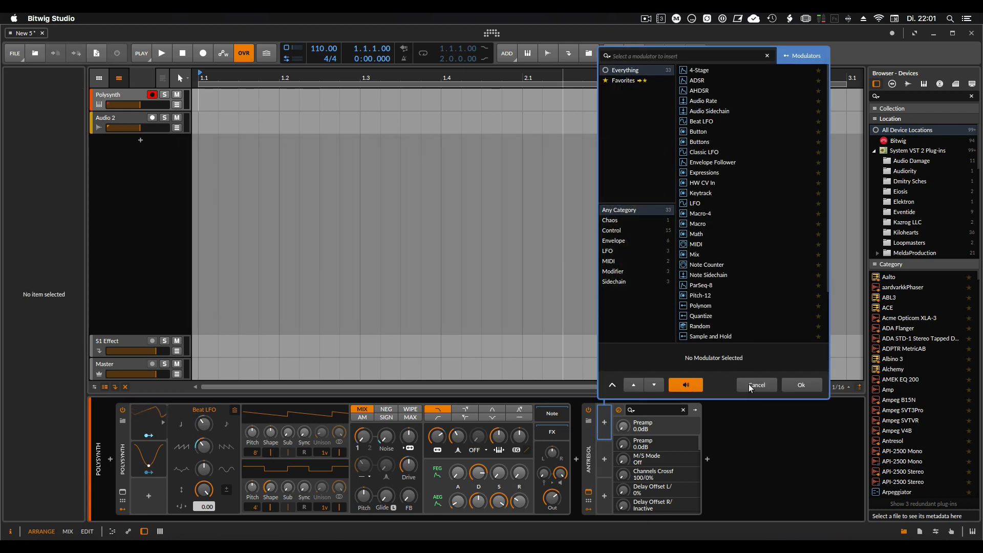
click(757, 384)
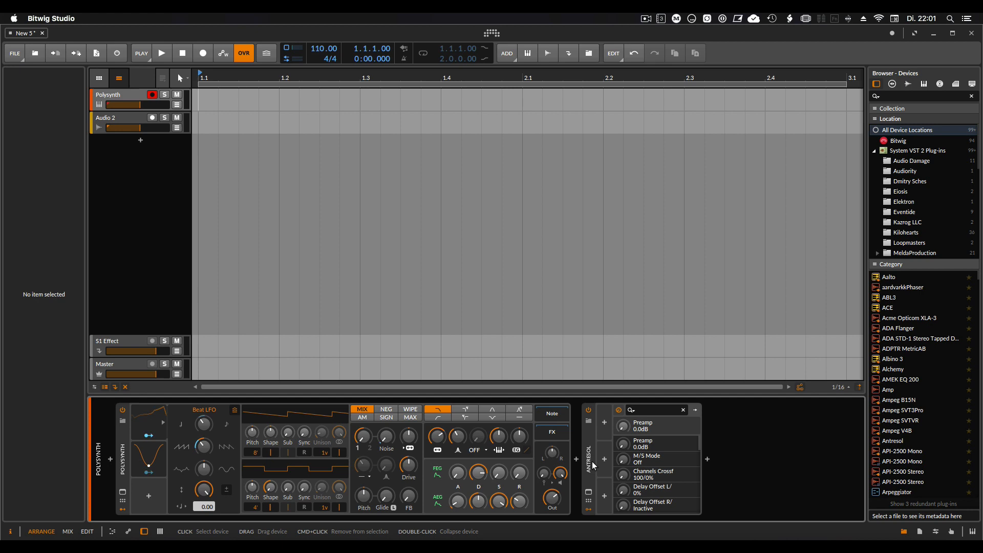
click(591, 465)
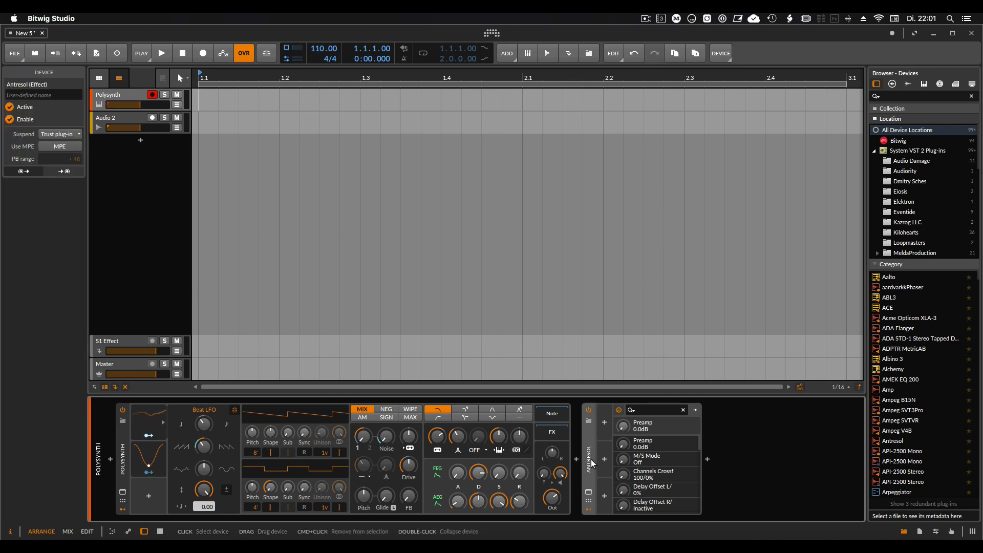